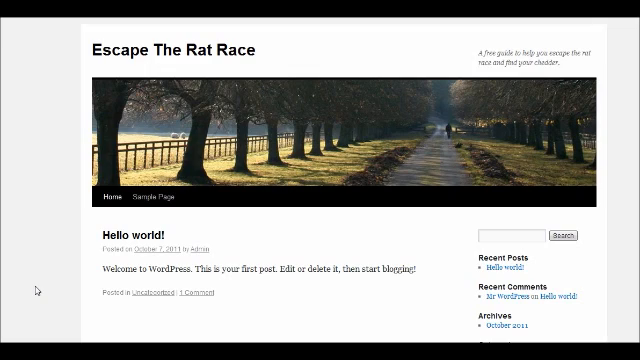
mouse_move(118, 280)
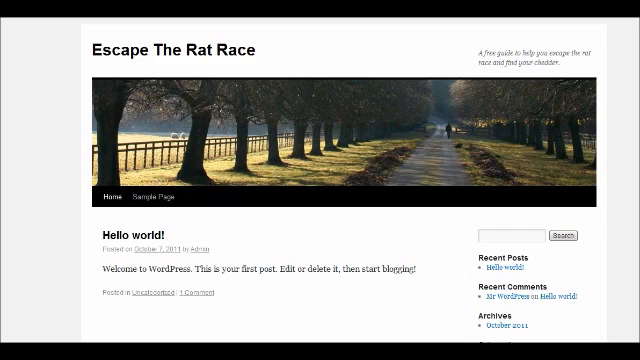
Browse the PageLines homepage and go to the Platform link for the PlatformPro framework page
scroll(down, 3)
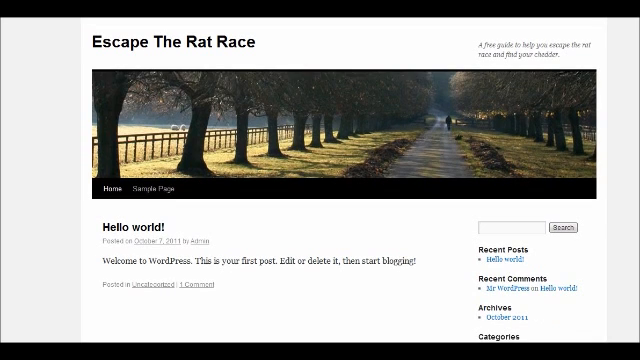
scroll(down, 3)
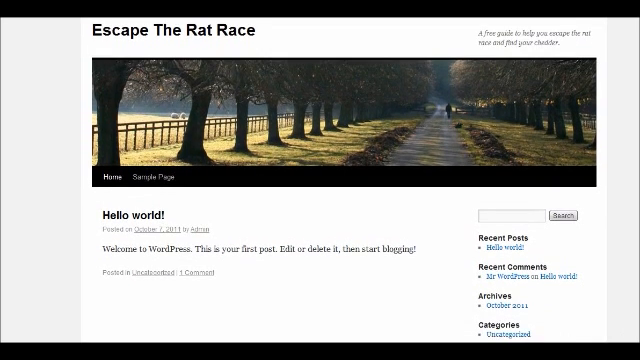
scroll(down, 3)
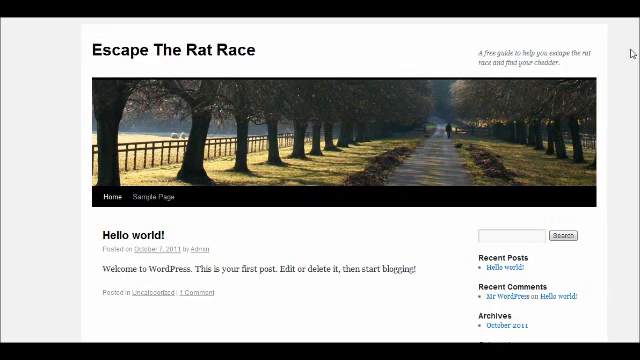
mouse_move(386, 42)
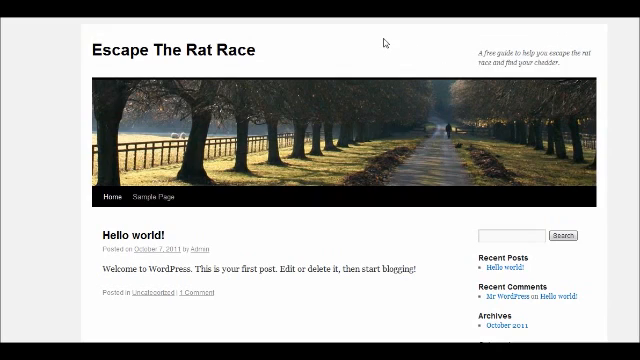
mouse_move(388, 68)
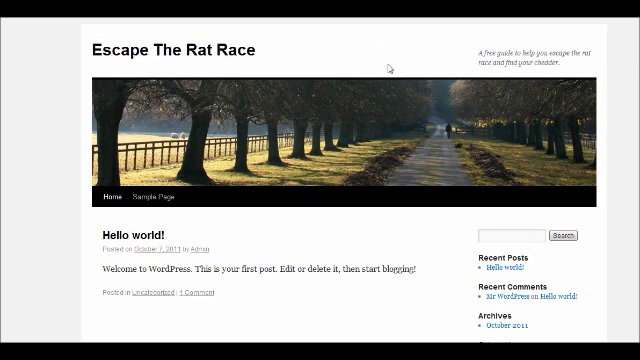
mouse_move(388, 76)
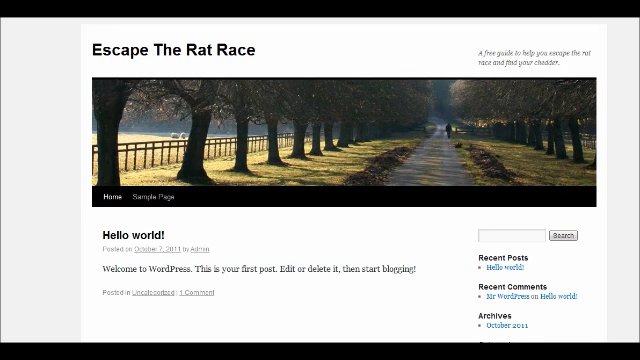
scroll(down, 3)
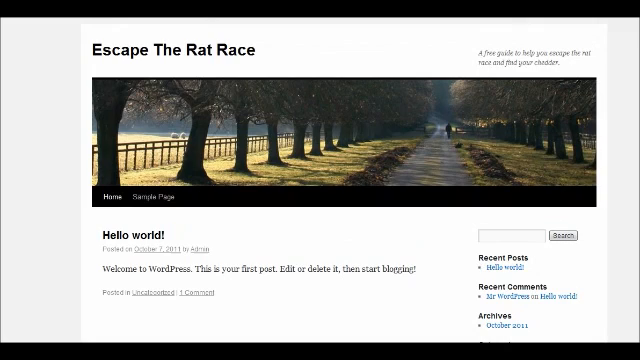
mouse_move(608, 104)
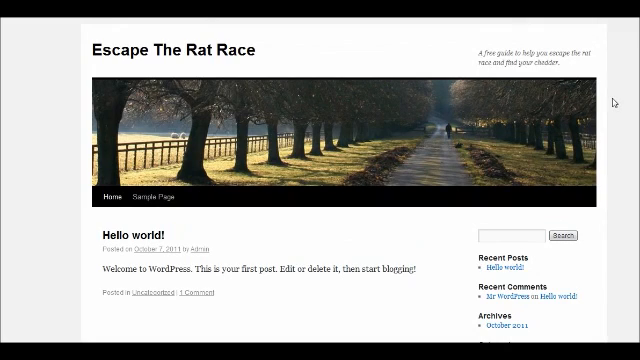
mouse_move(424, 308)
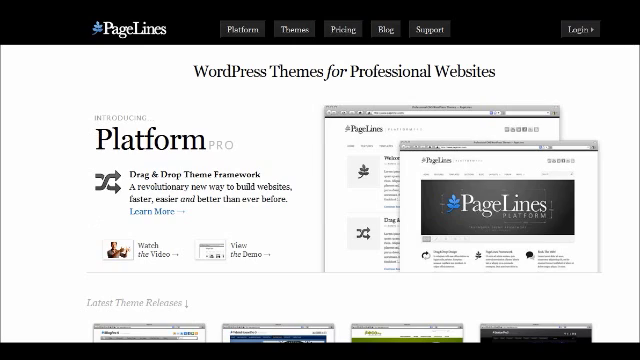
scroll(down, 3)
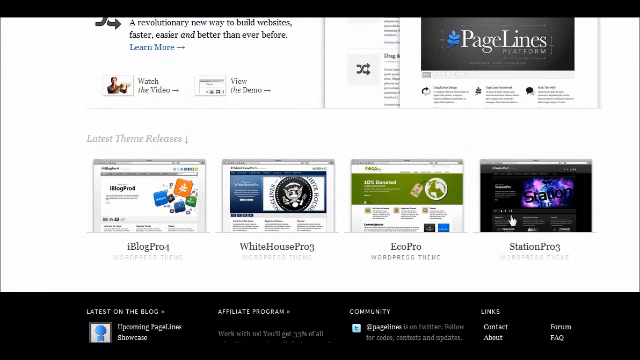
scroll(up, 3)
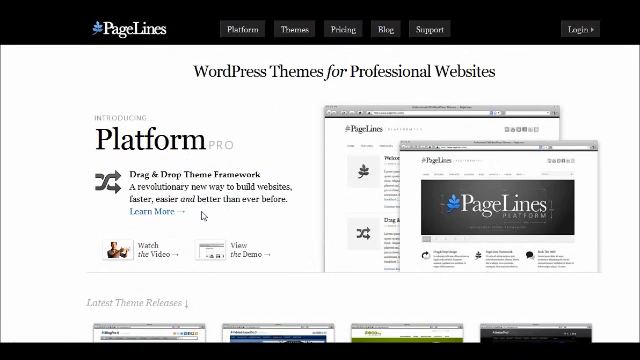
mouse_move(410, 216)
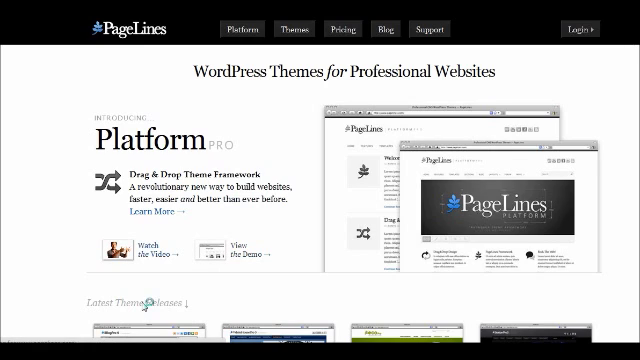
click(240, 30)
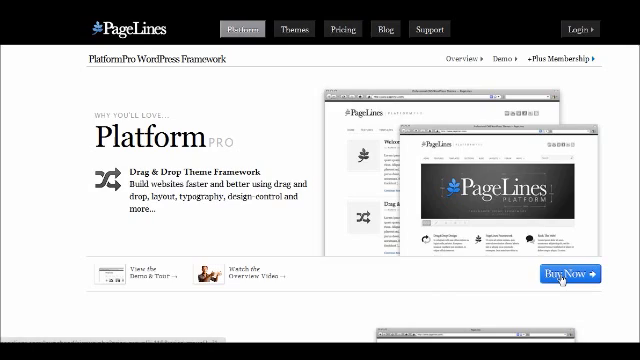
Choose Buy Now and review the PlatformPro and PlatformPro Developer packages on the sign-up form
click(558, 274)
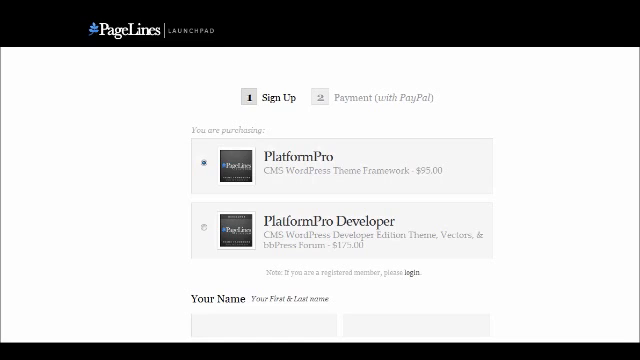
scroll(down, 3)
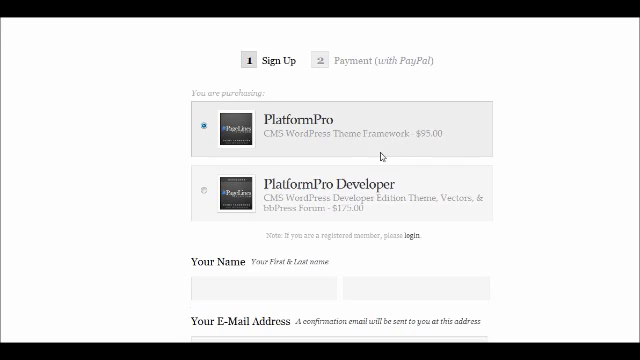
mouse_move(418, 142)
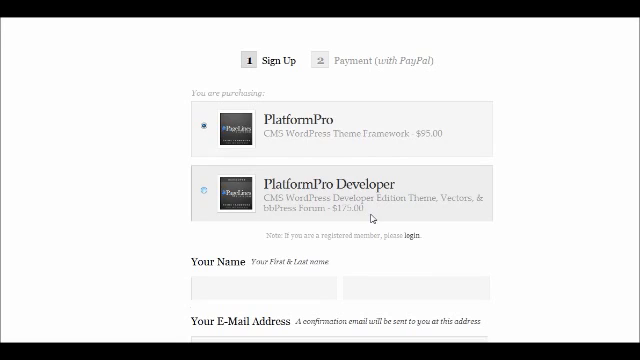
mouse_move(372, 220)
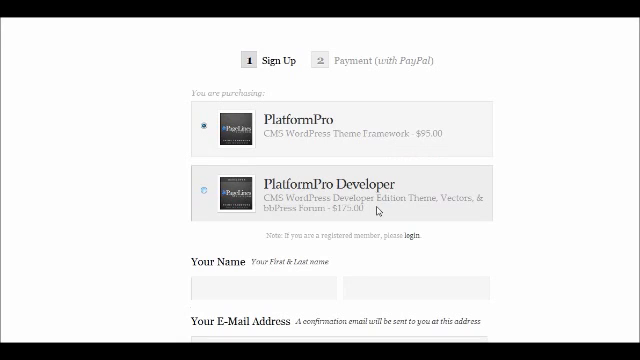
click(206, 132)
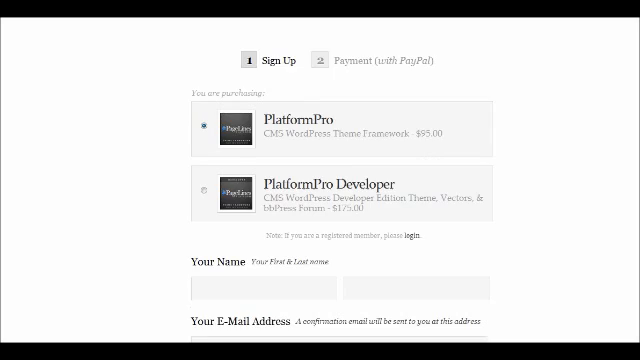
scroll(down, 3)
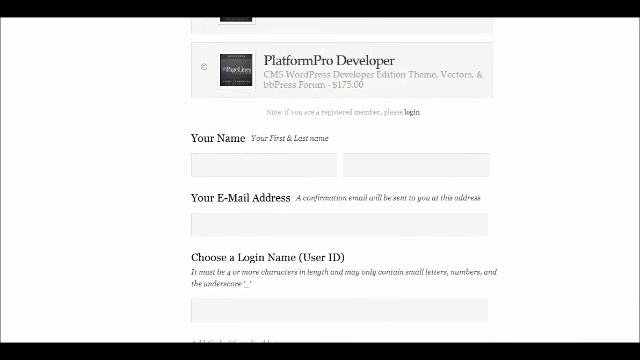
scroll(up, 3)
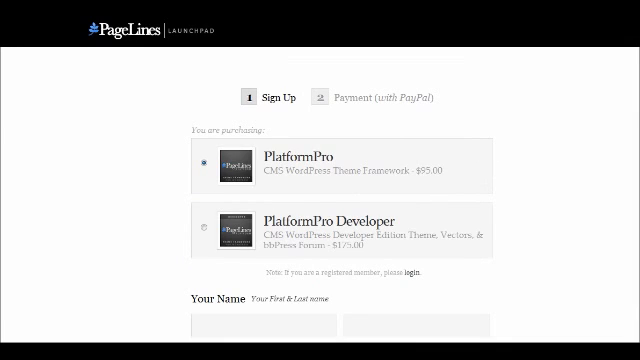
click(408, 276)
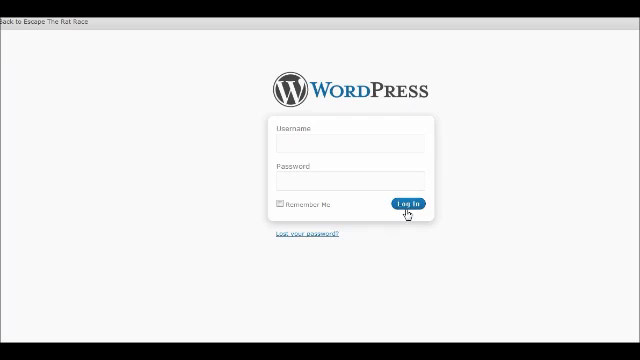
Log in to the WordPress admin with the entered username and password
click(404, 204)
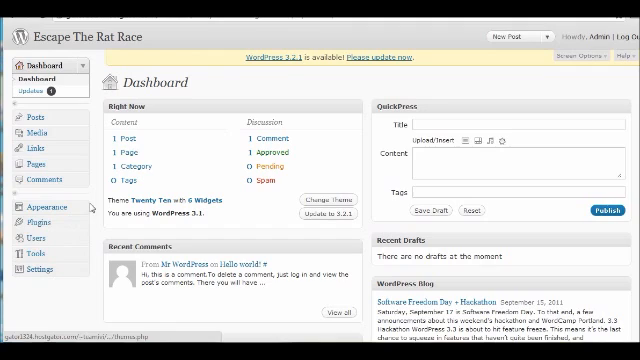
Go to Appearance > Themes and start installing a new theme via the Upload tab
click(32, 210)
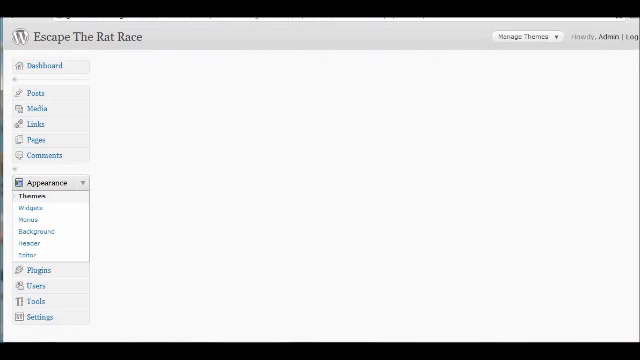
click(138, 104)
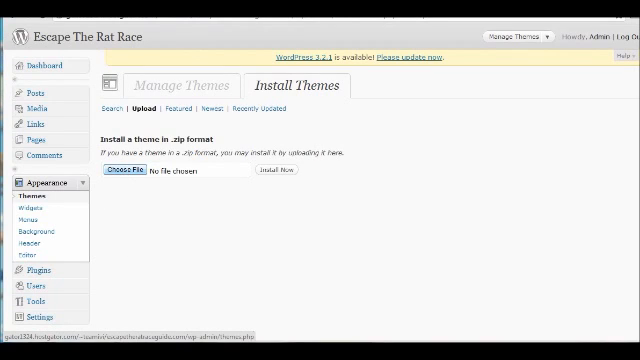
Select platformbase.zip from the file chooser as the theme package to upload
click(124, 170)
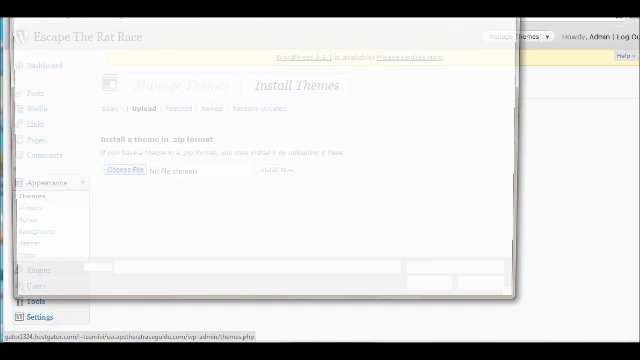
click(128, 168)
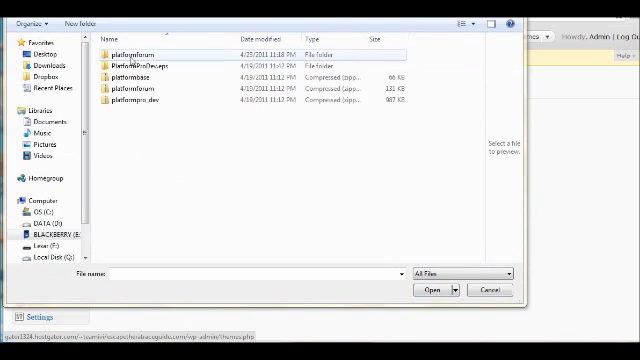
click(150, 104)
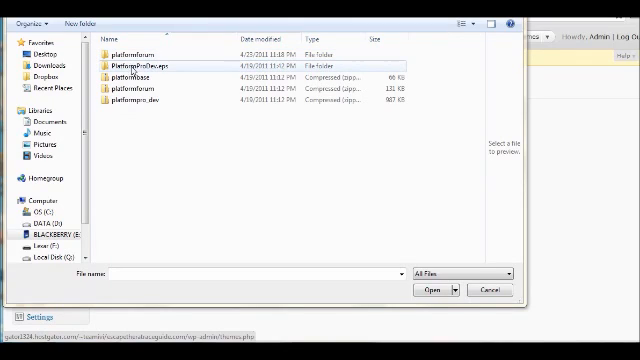
click(136, 80)
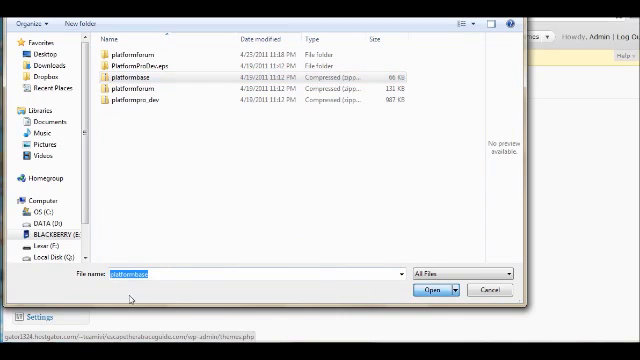
click(430, 288)
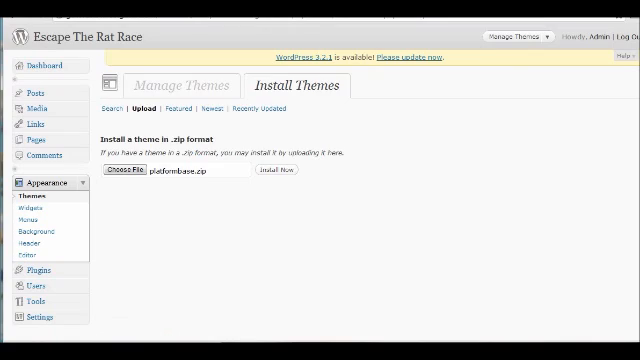
Install the platformbase.zip theme, then return to the Install Themes upload form
click(276, 170)
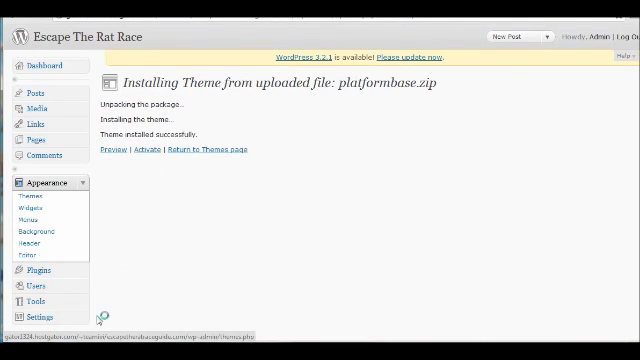
click(216, 148)
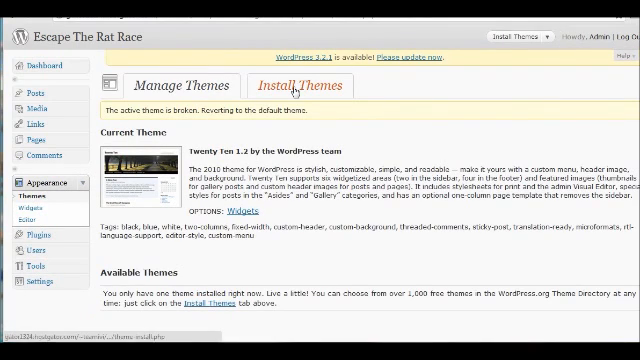
click(300, 84)
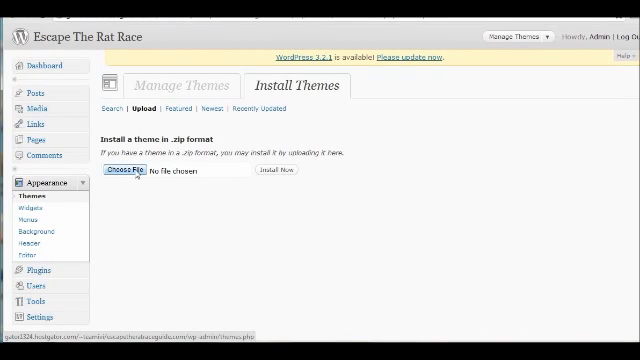
mouse_move(130, 264)
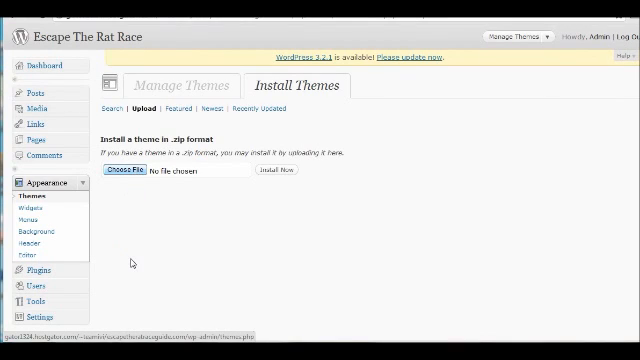
Select platformpro_dev.zip and install it as the developer theme package
click(128, 168)
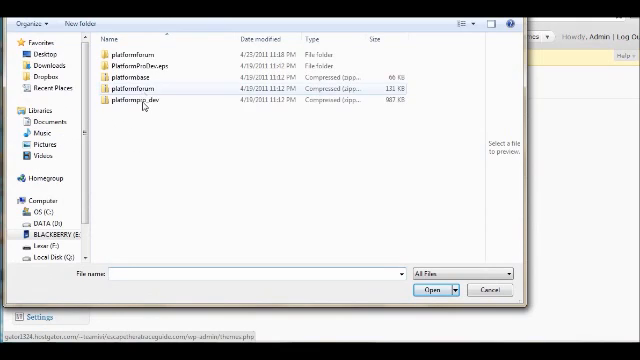
click(150, 108)
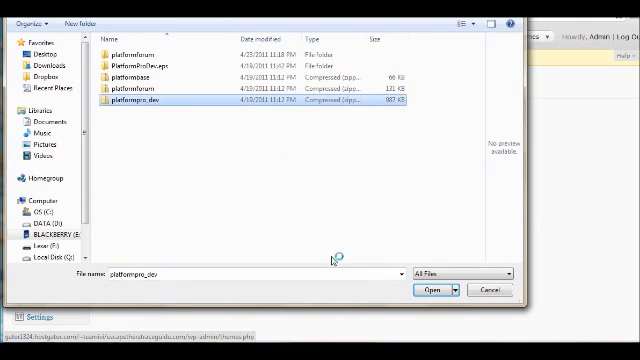
click(426, 288)
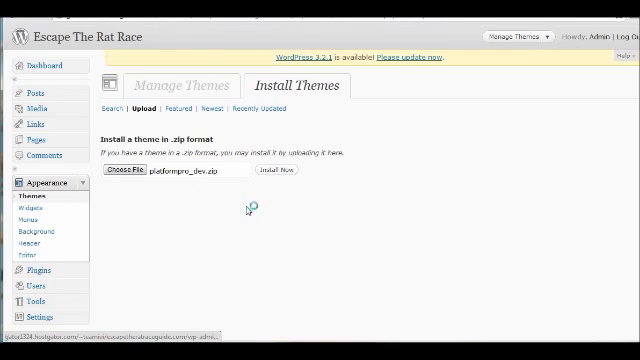
click(286, 170)
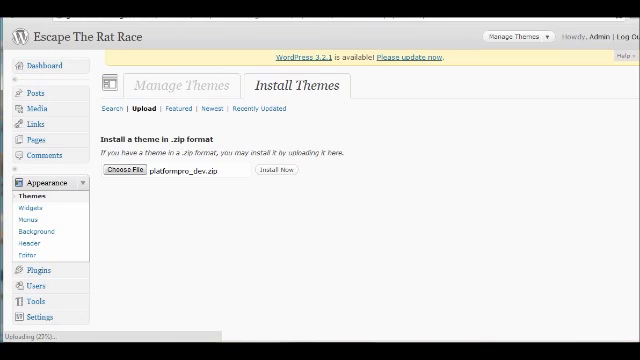
click(272, 168)
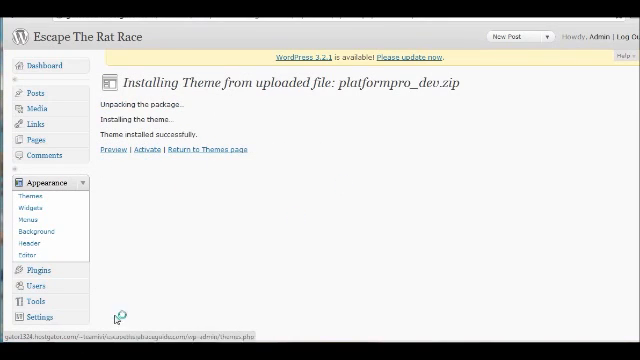
Activate the PlatformPro developer theme, review its PlatformPro Settings page and head to the live site
click(156, 148)
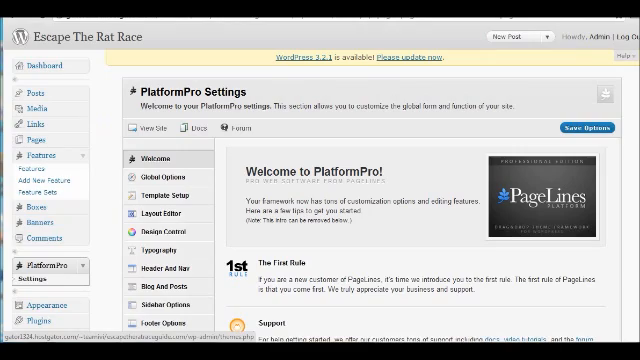
scroll(down, 3)
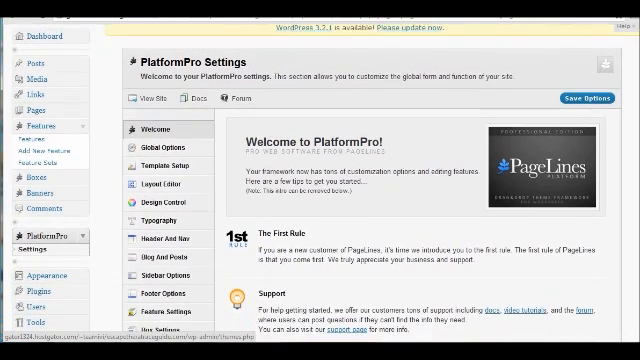
scroll(down, 3)
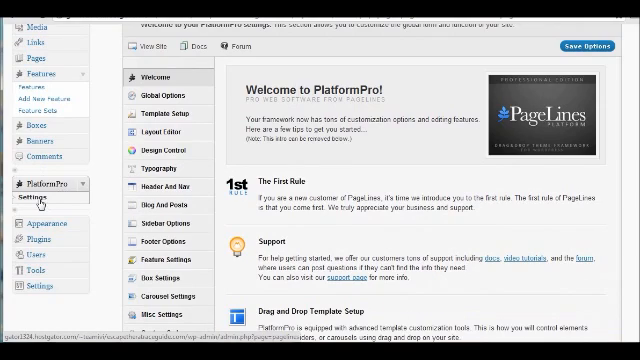
mouse_move(290, 206)
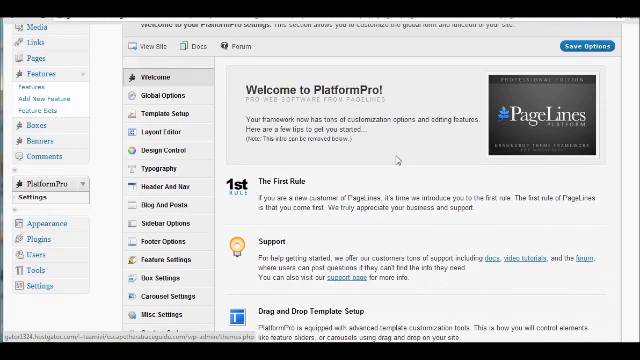
scroll(up, 3)
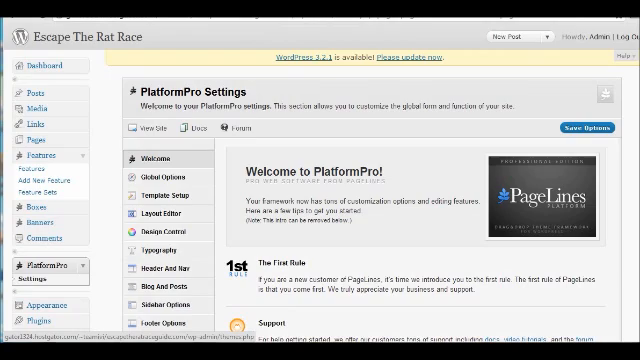
click(154, 132)
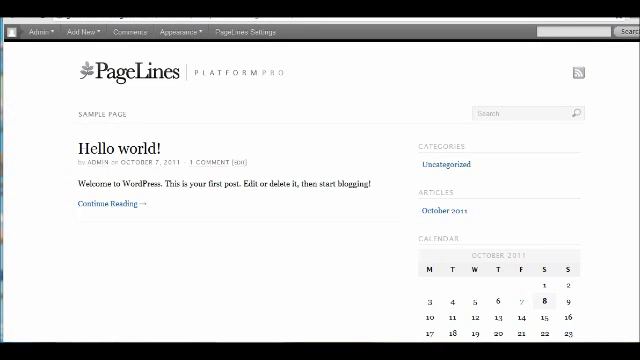
Scroll the PlatformPro front end down to the footer widgets and back to the top
scroll(down, 3)
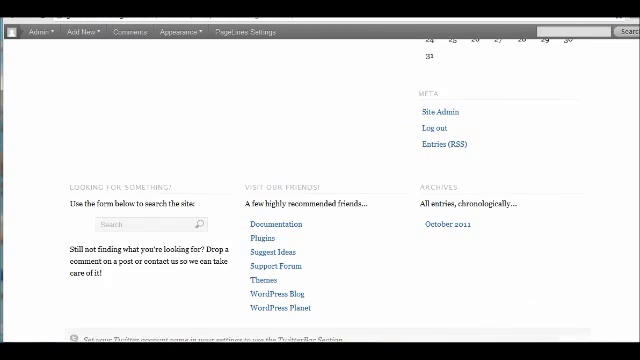
scroll(down, 3)
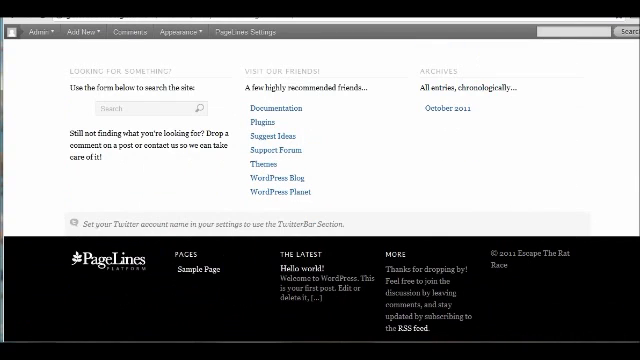
scroll(up, 3)
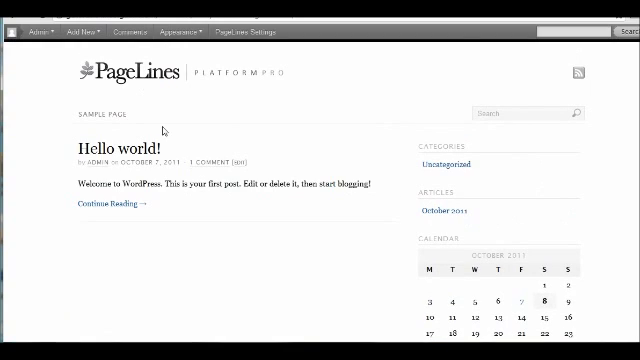
mouse_move(258, 132)
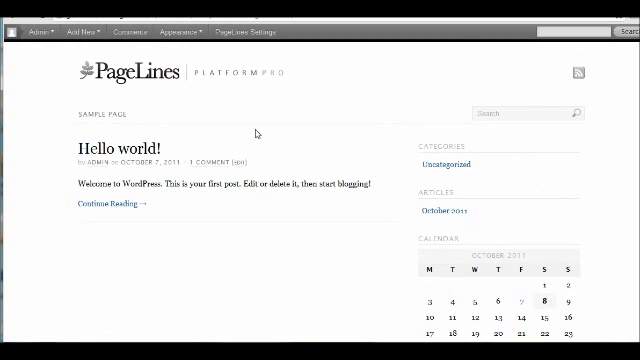